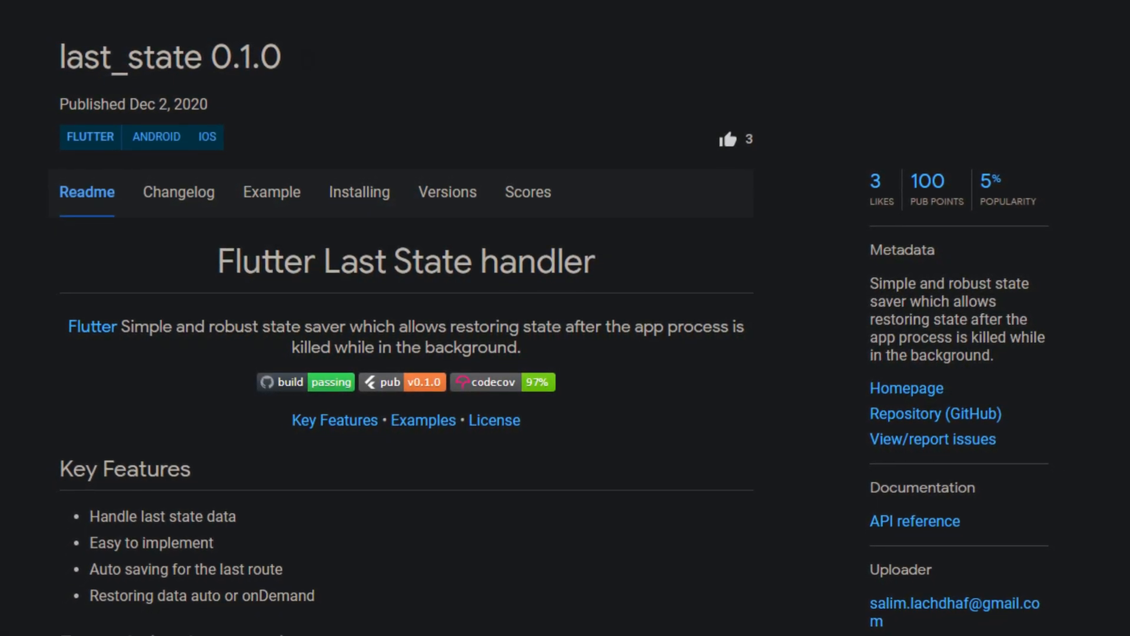
Scroll down through the ML Kit homepage and the google_ml_kit readme with its pose detector and image labeler examples
scroll("down", 3)
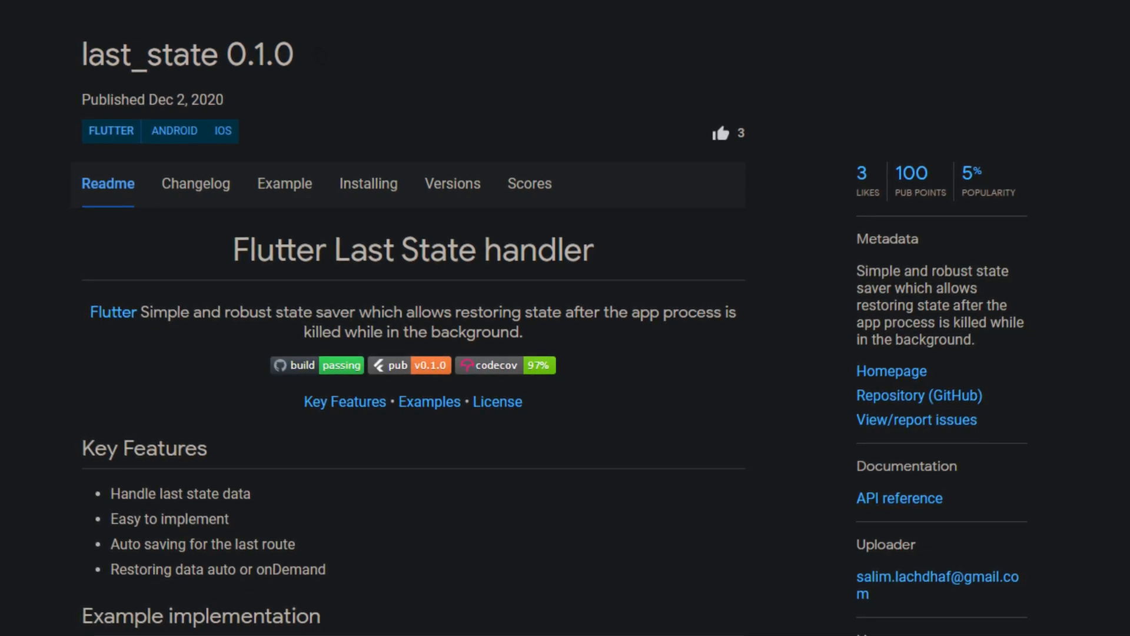
scroll("down", 3)
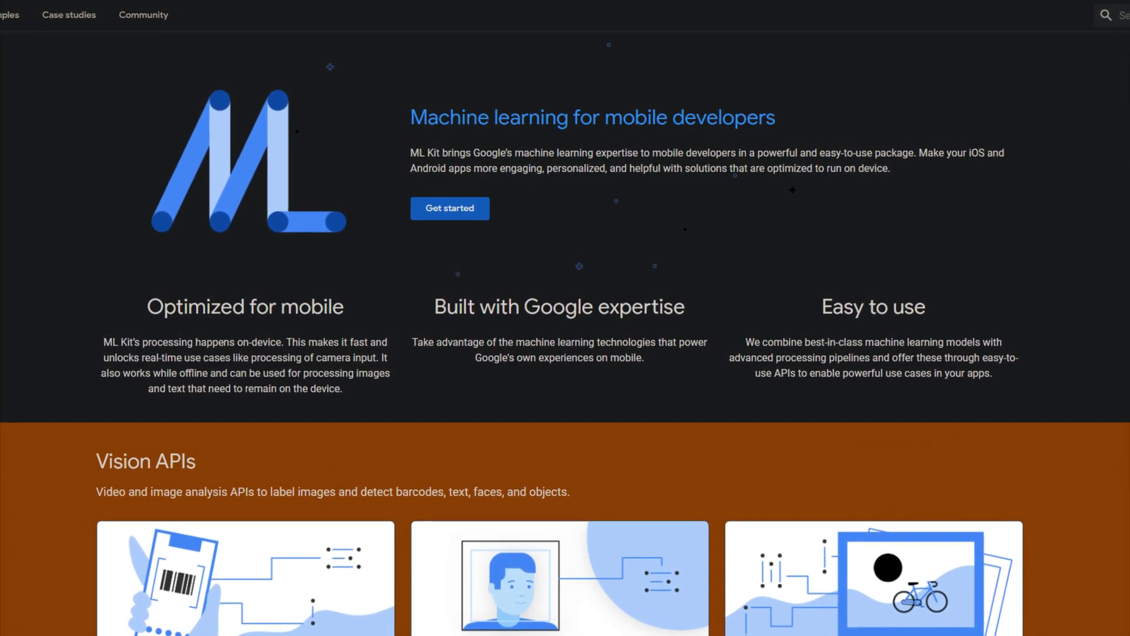
scroll("down", 3)
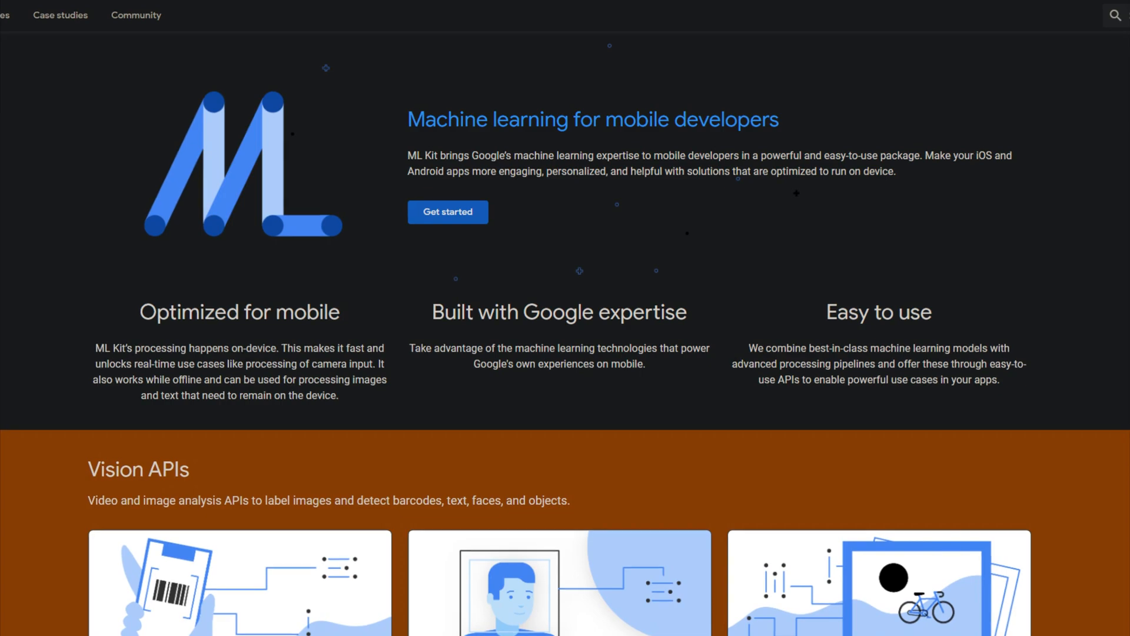
scroll("down", 3)
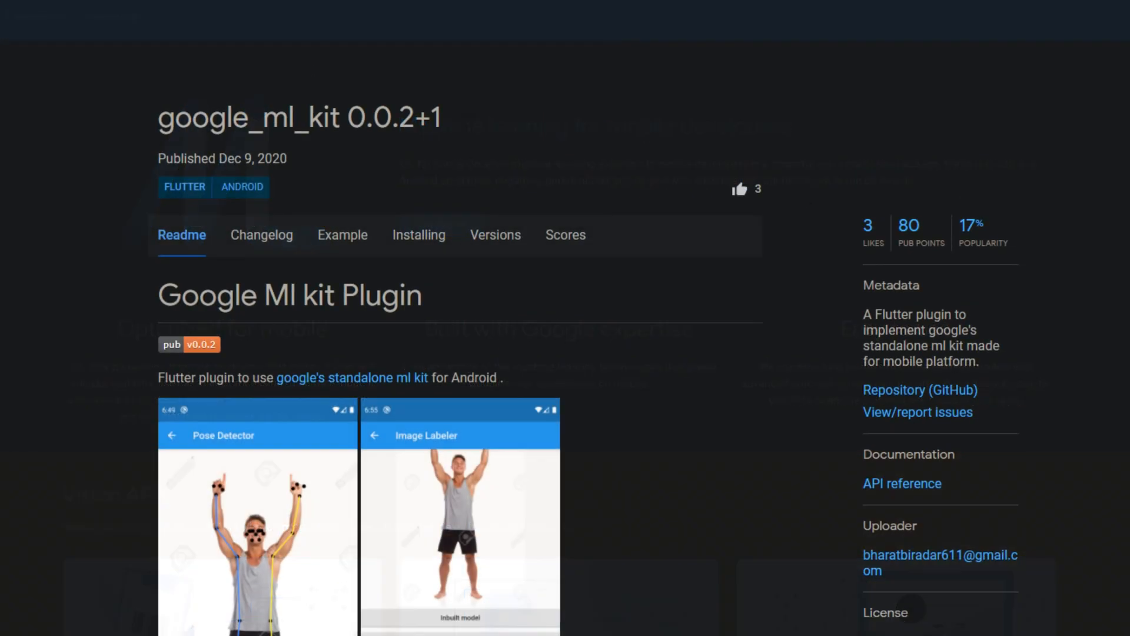
scroll("down", 3)
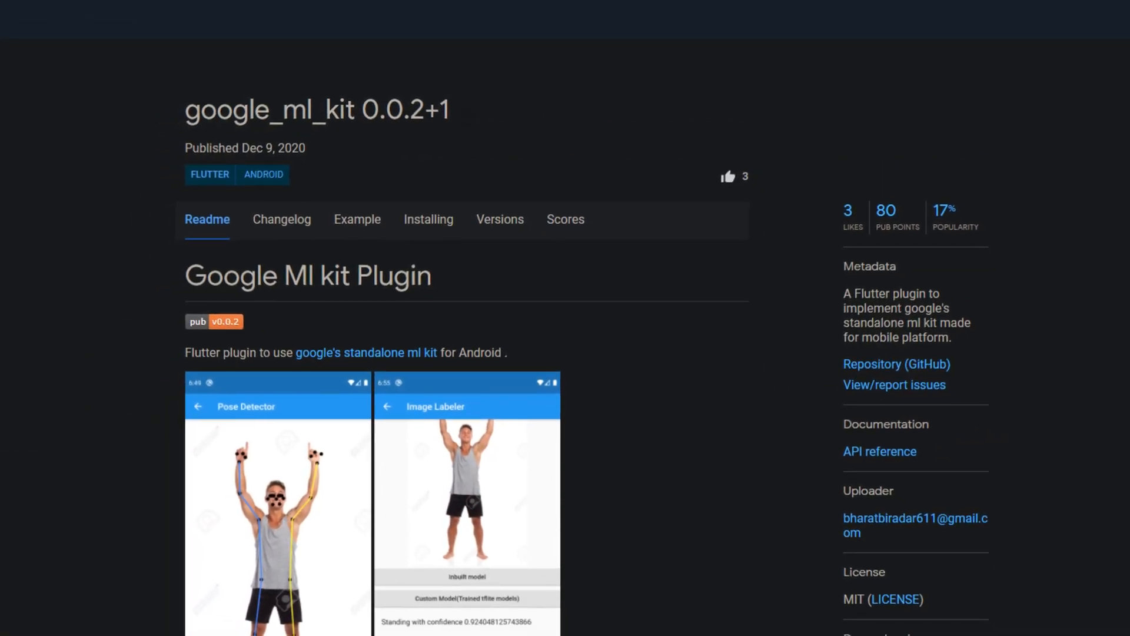
scroll("down", 3)
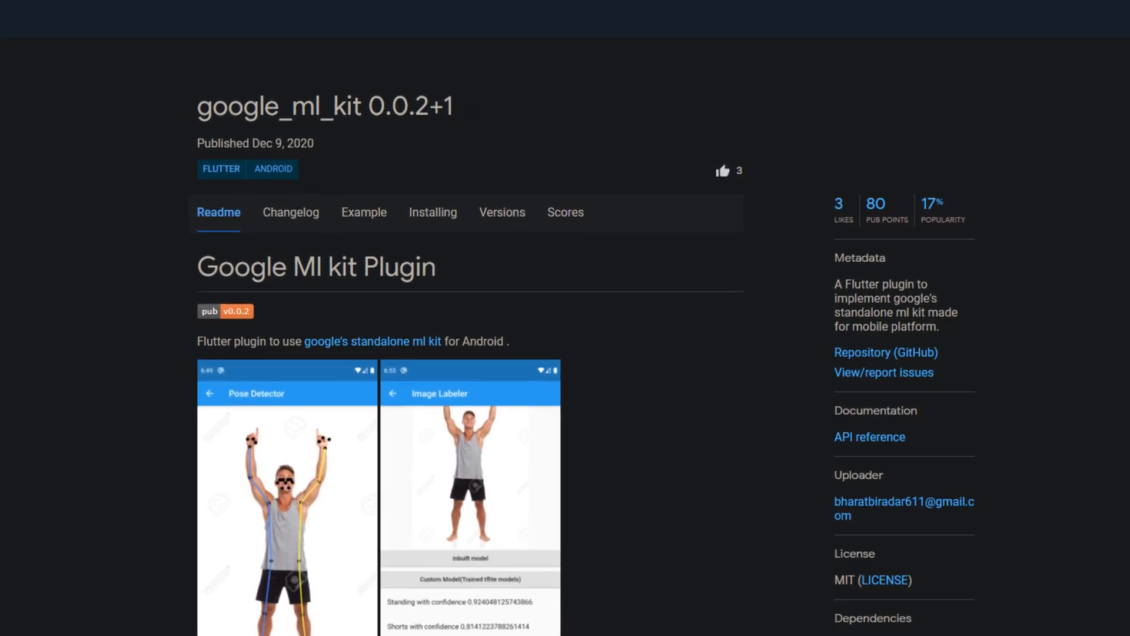
Scroll back up through the cubos_extensions Features list to the top of its readme
scroll("down", 3)
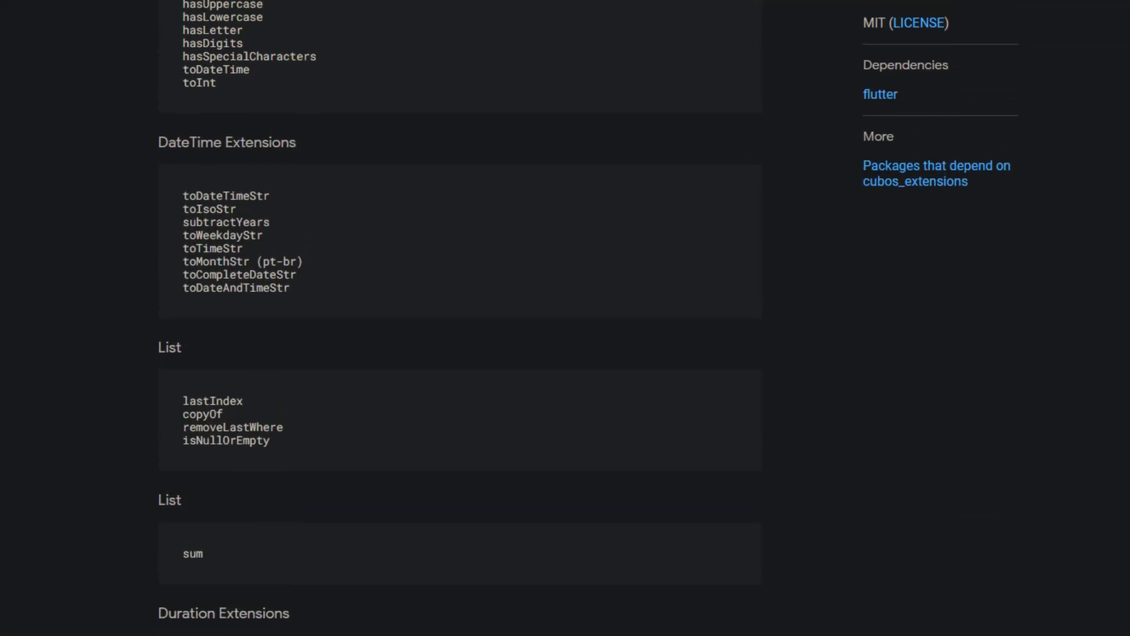
scroll("up", 3)
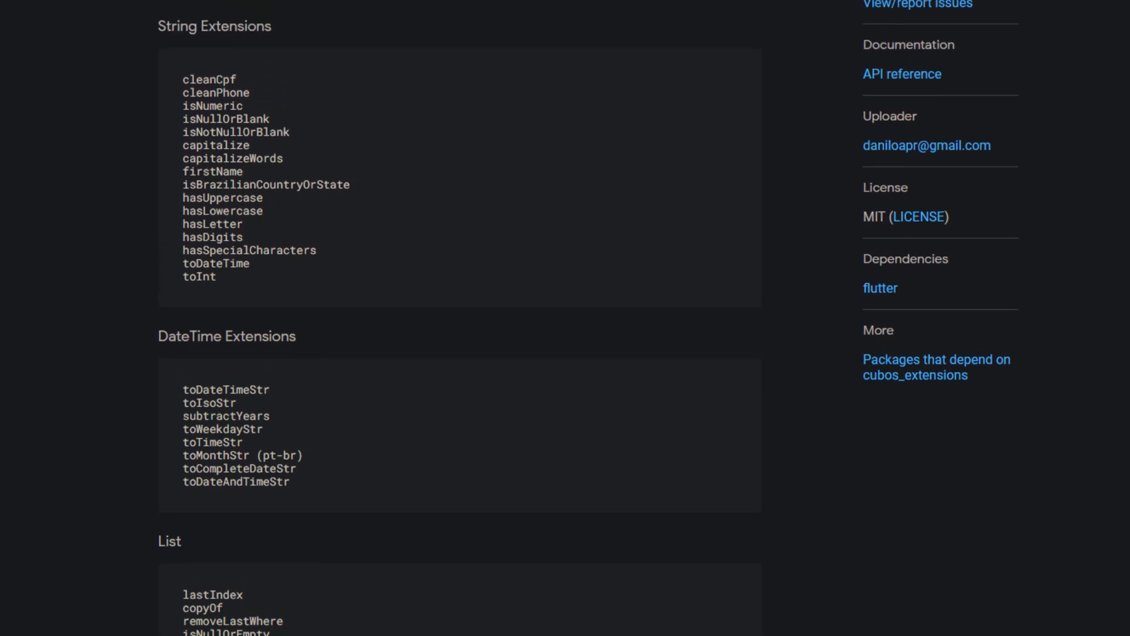
scroll("up", 3)
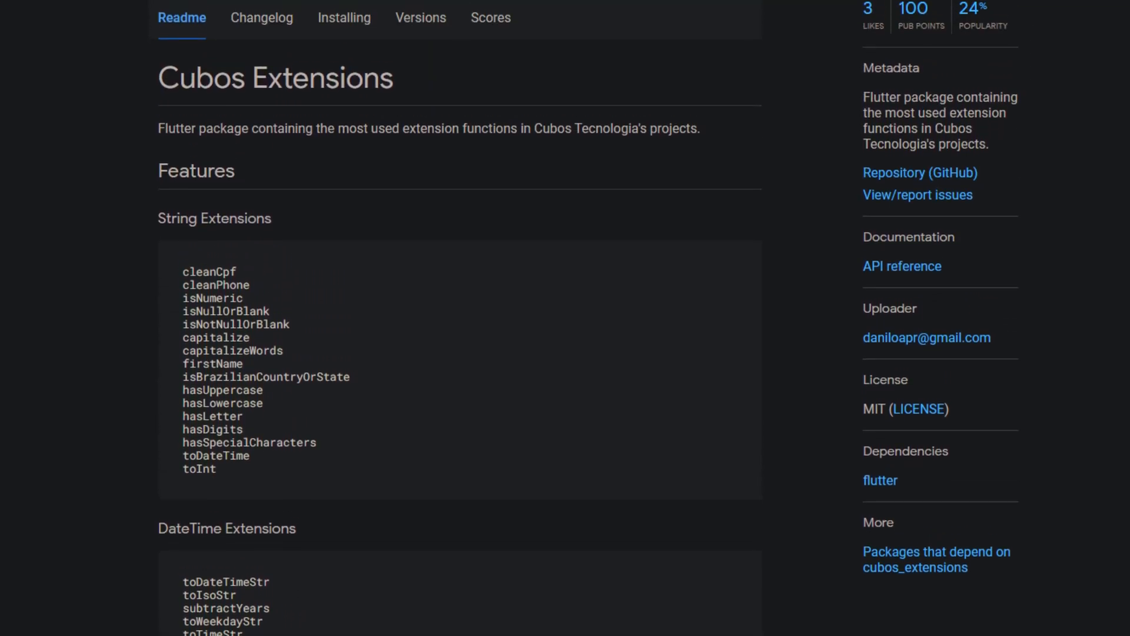
scroll("up", 3)
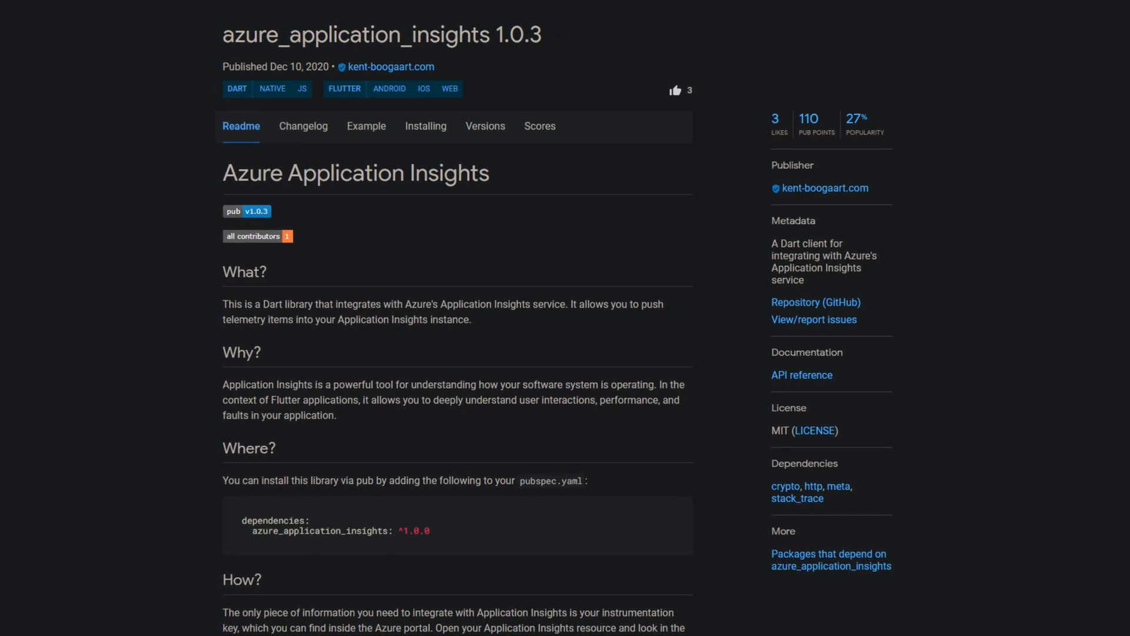
Scroll down the azure_application_insights readme before moving to map_plugin 0.0.3
scroll("down", 3)
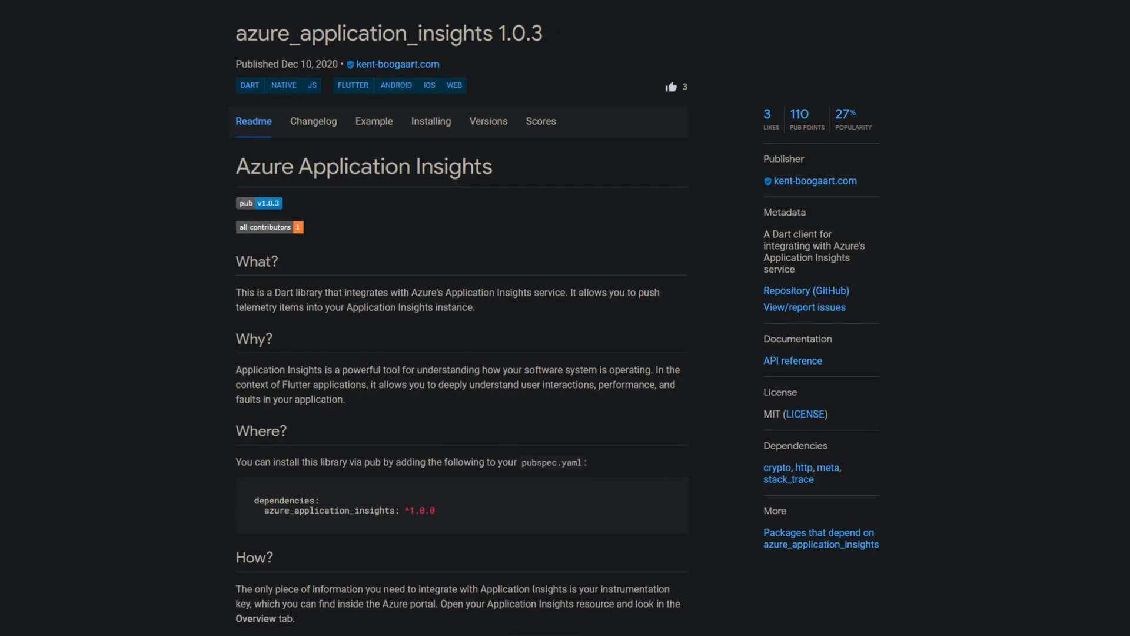
scroll("down", 3)
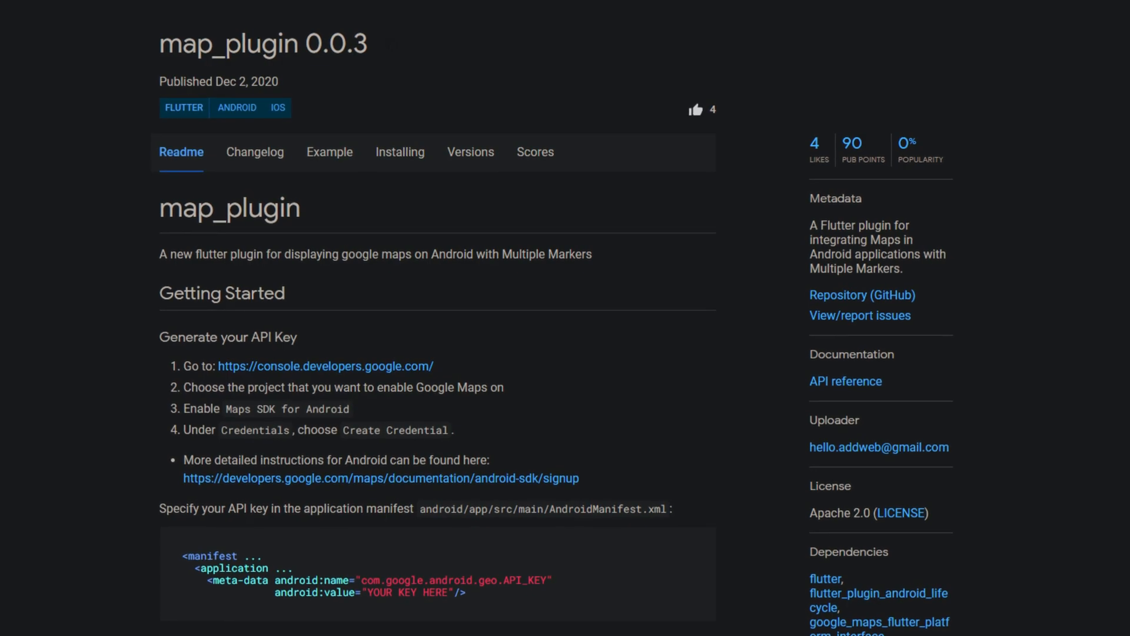
scroll("down", 3)
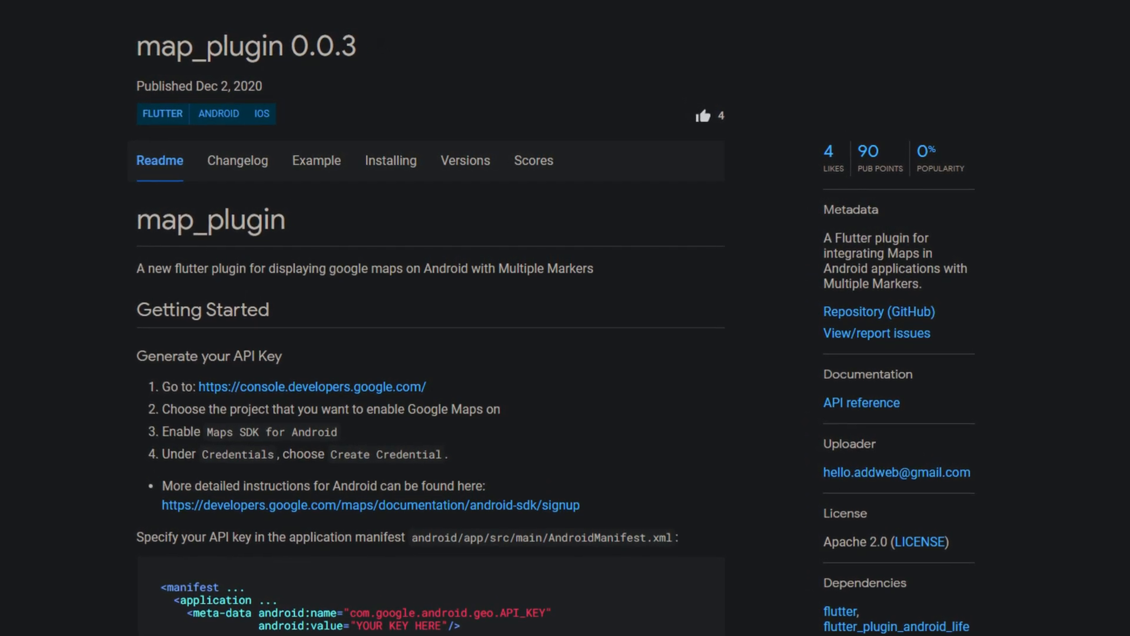
scroll("down", 3)
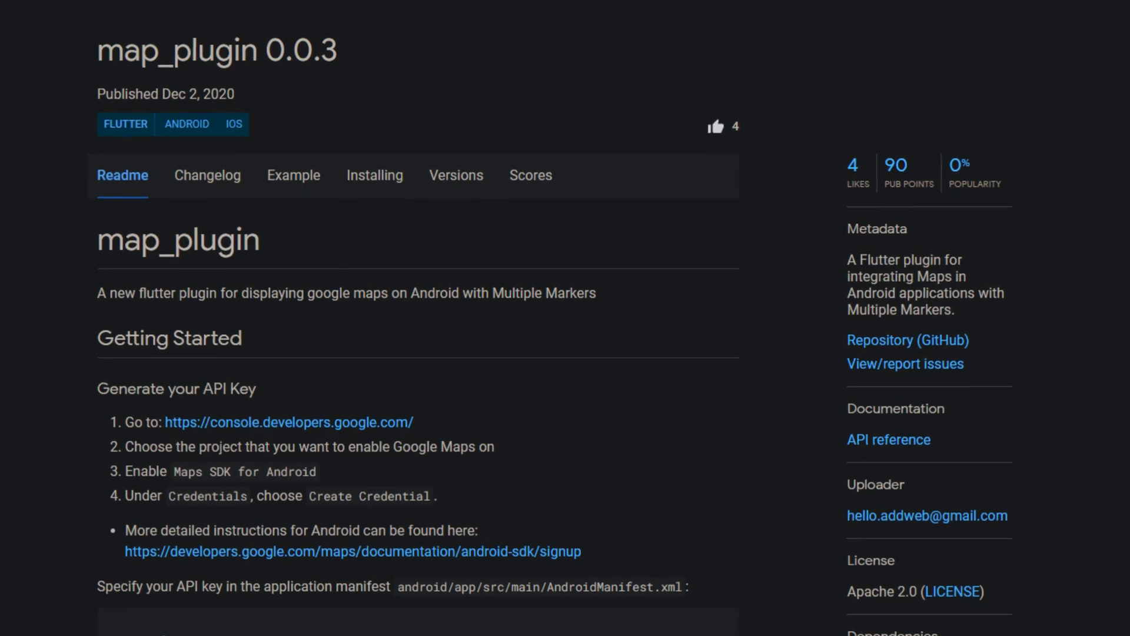
scroll("down", 3)
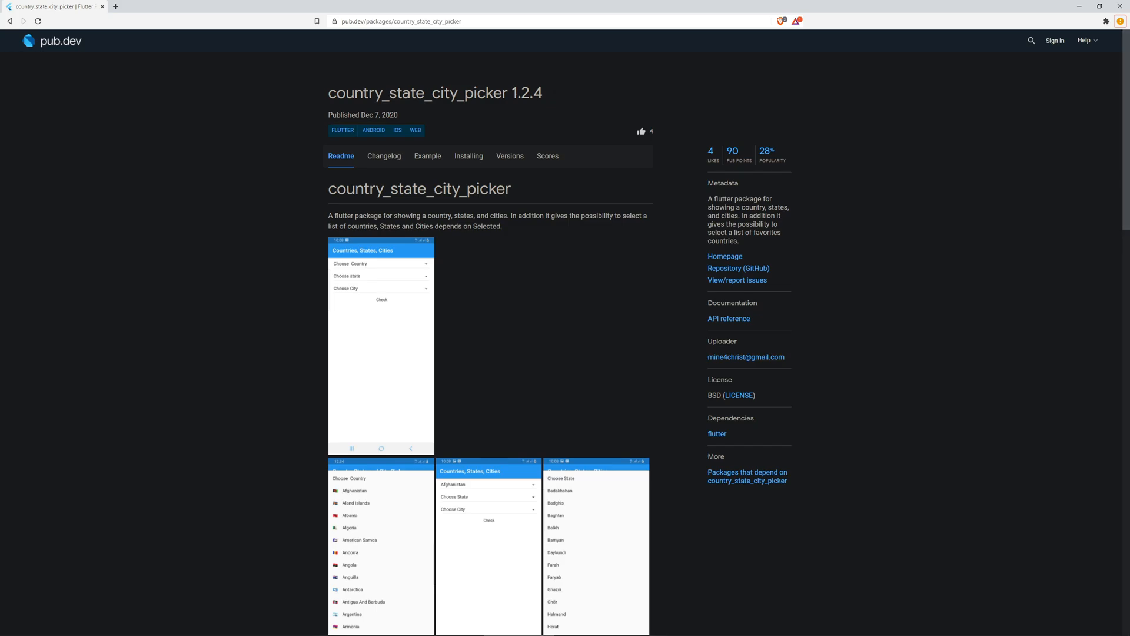
Scroll down the country_state_city_picker 1.2.4 readme to its example screenshots
scroll("down", 3)
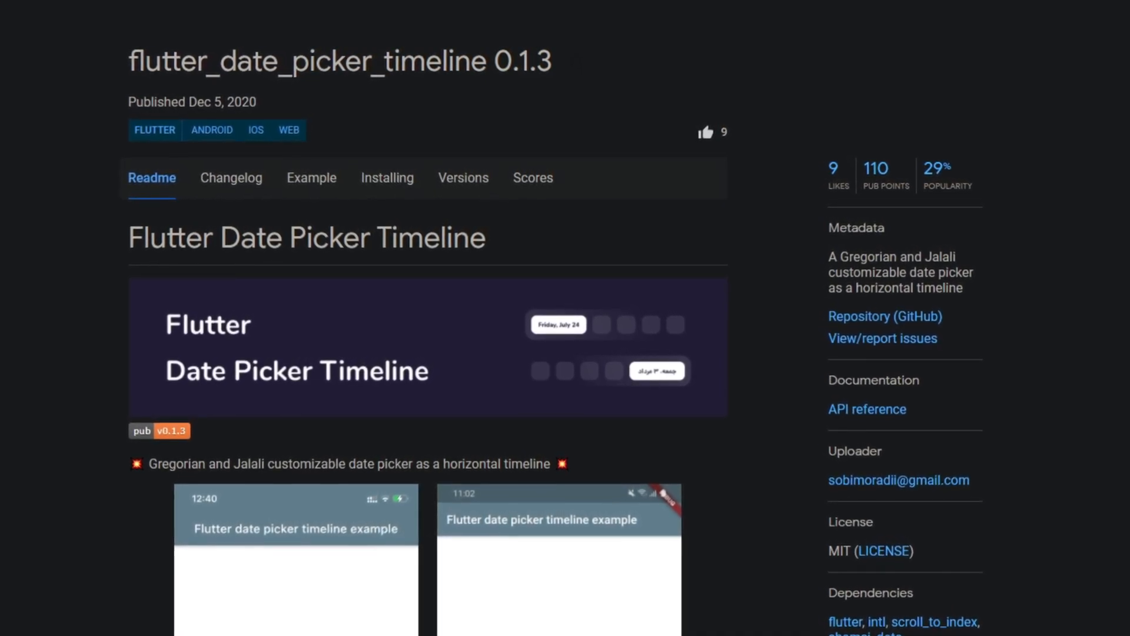
Scroll down the flutter_date_picker_timeline 0.1.3 readme to its example app screenshots
scroll("down", 3)
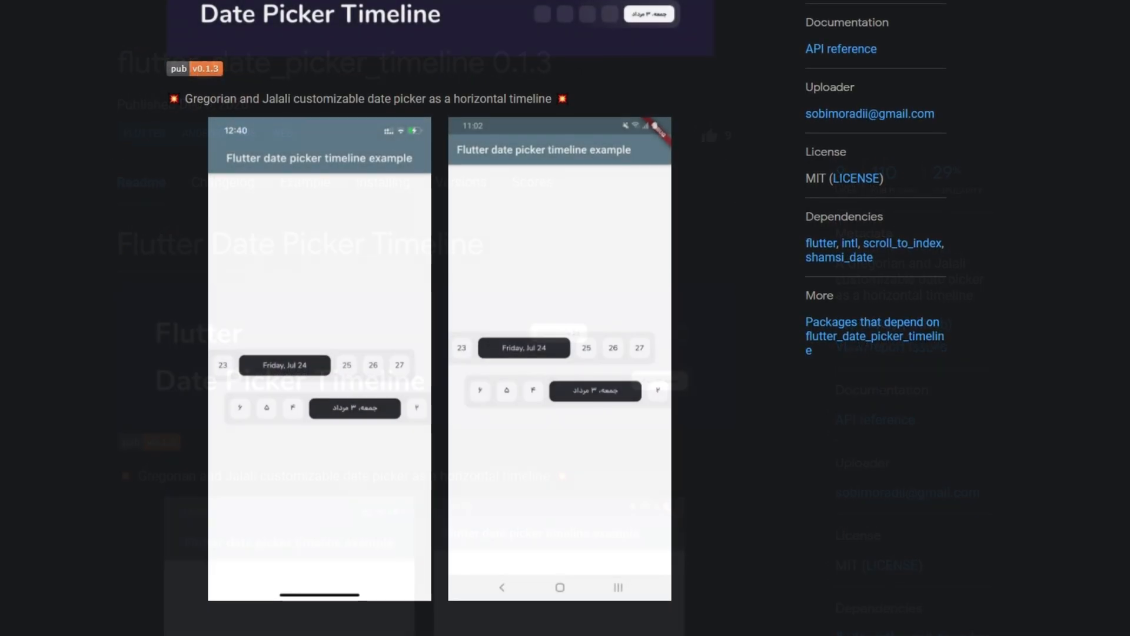
scroll("down", 3)
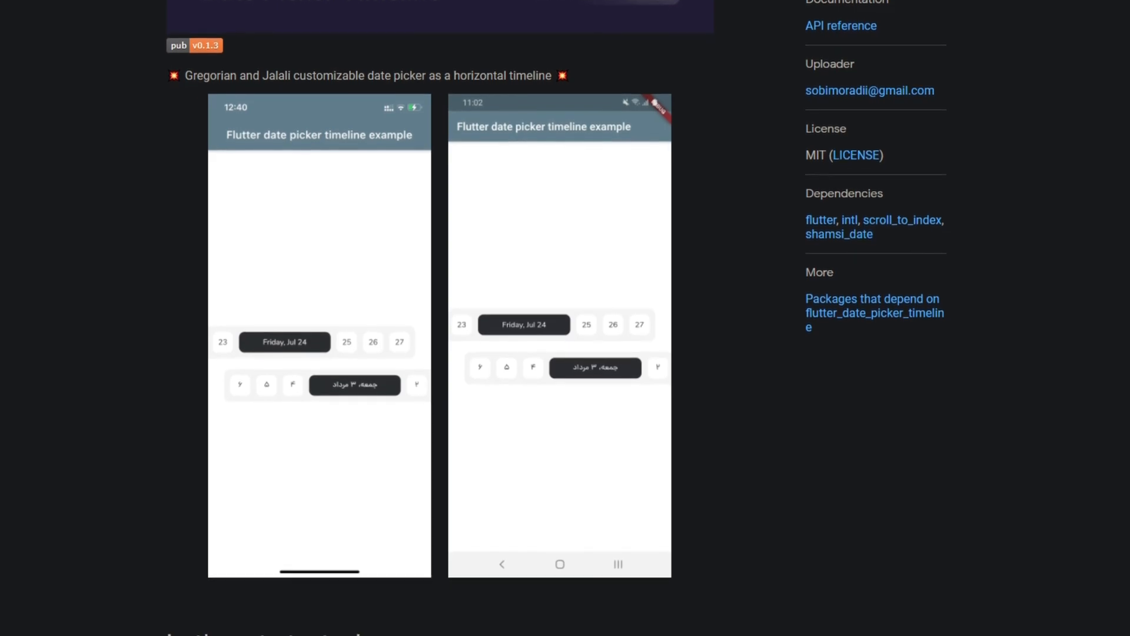
scroll("down", 3)
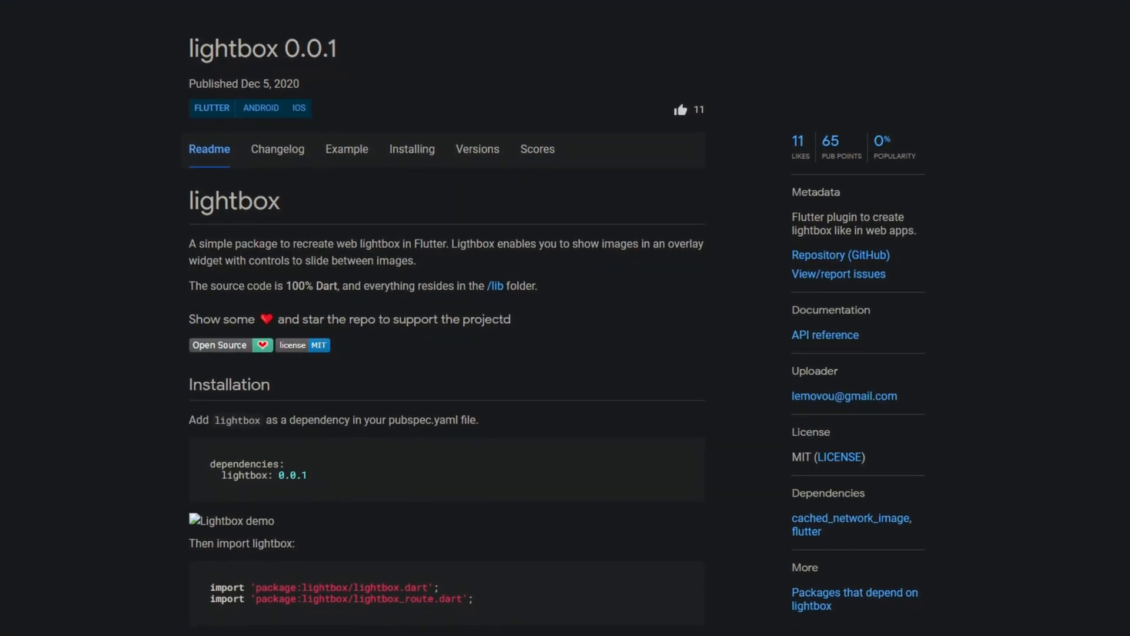
Scroll up and down through the lightbox 0.0.1 readme and installation steps
scroll("up", 3)
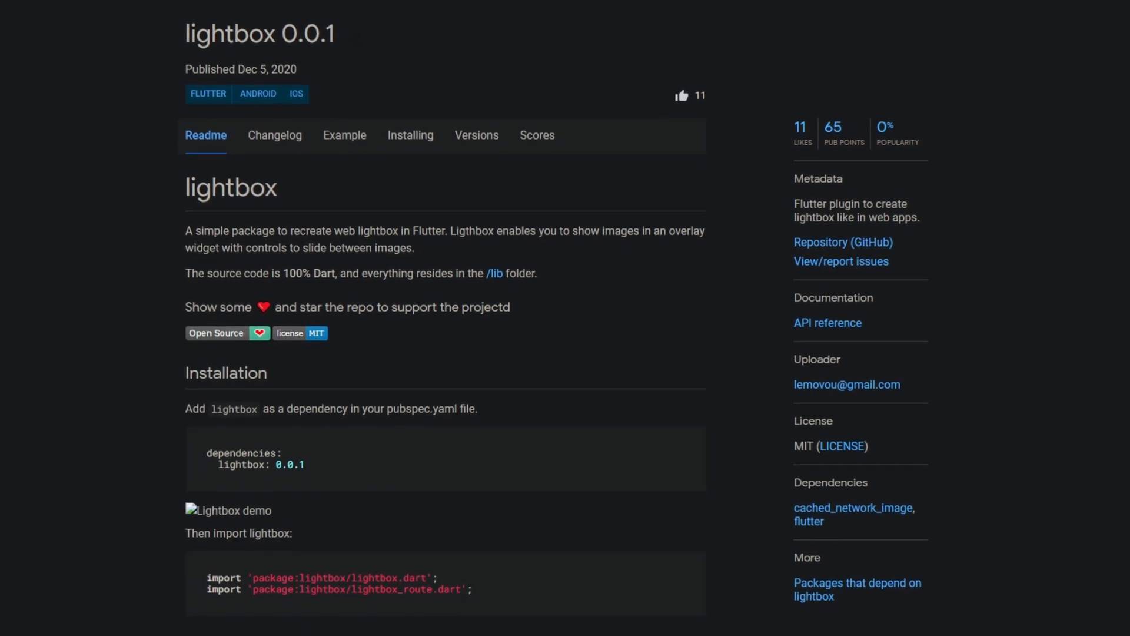
scroll("down", 3)
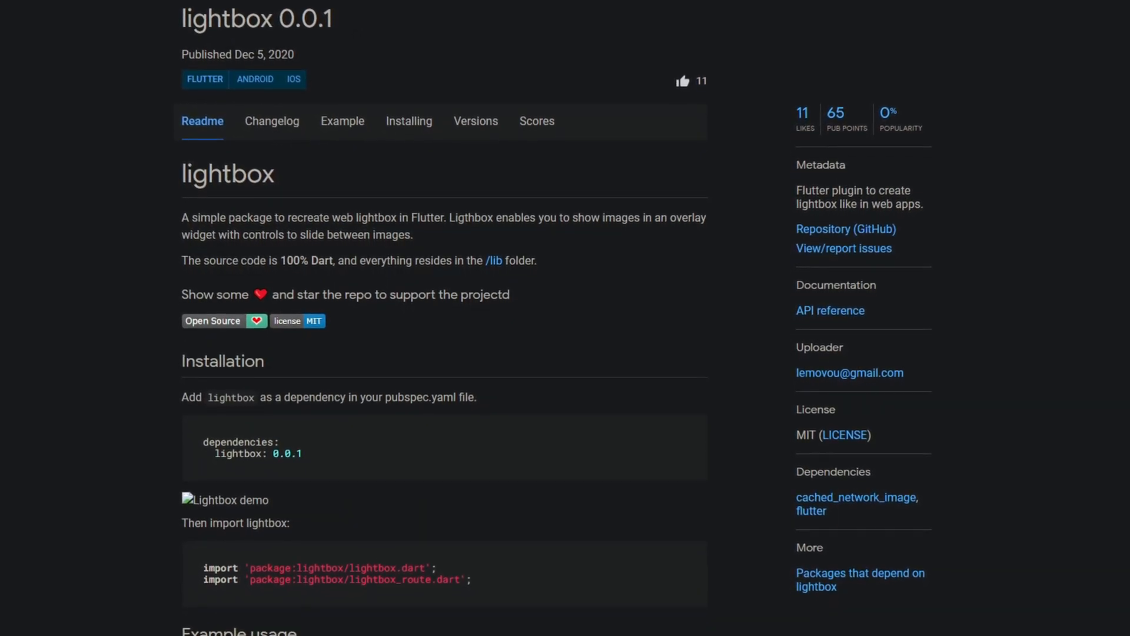
scroll("down", 3)
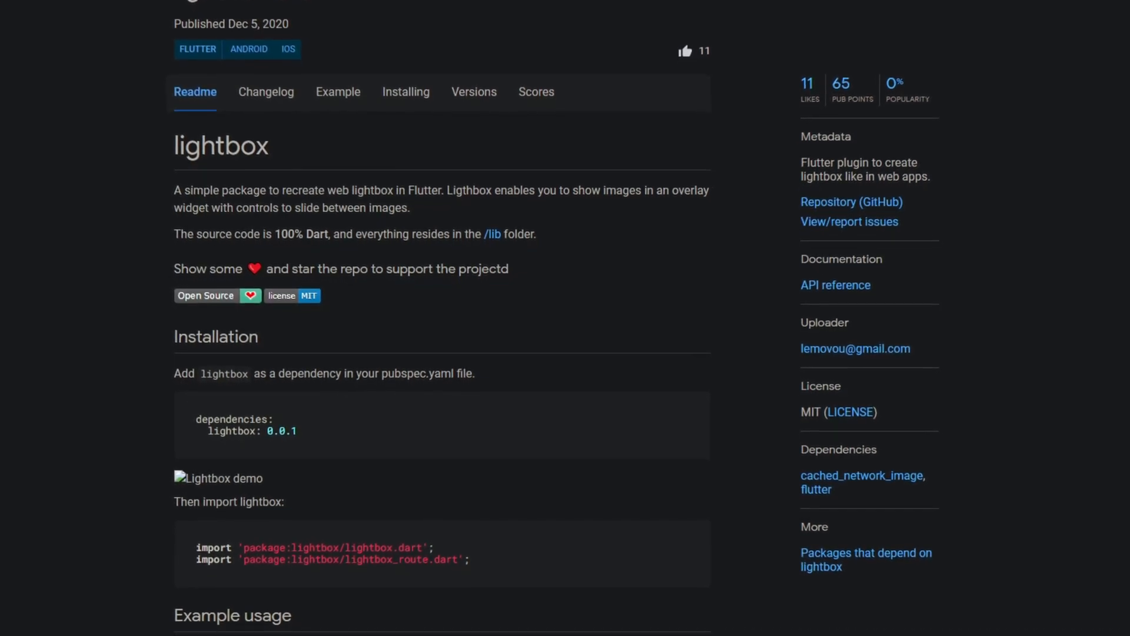
scroll("up", 3)
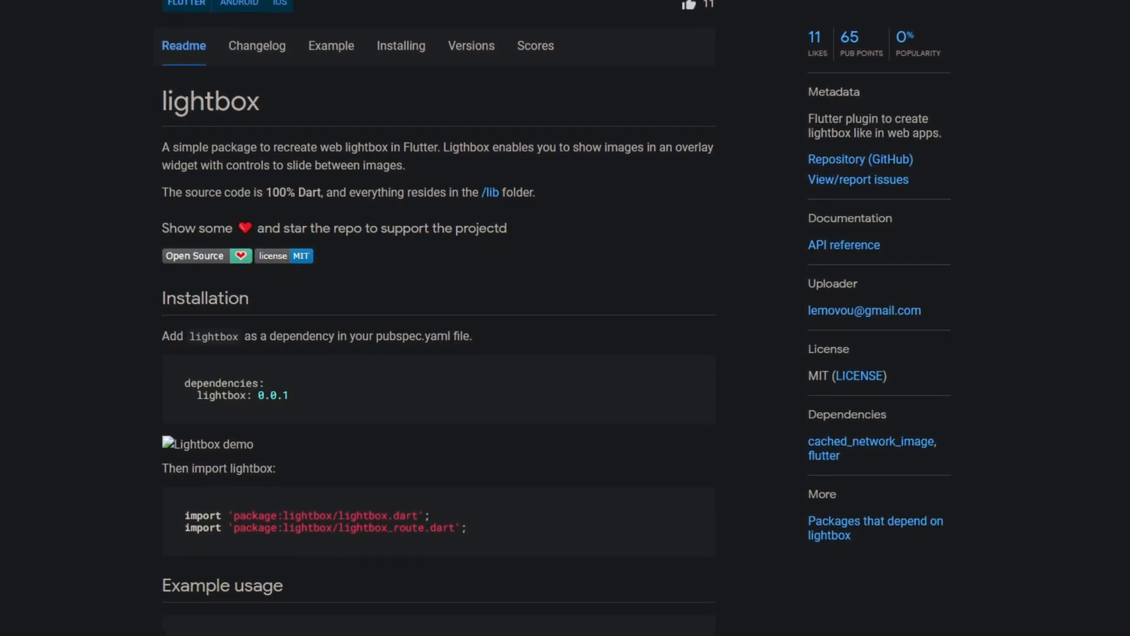
scroll("down", 3)
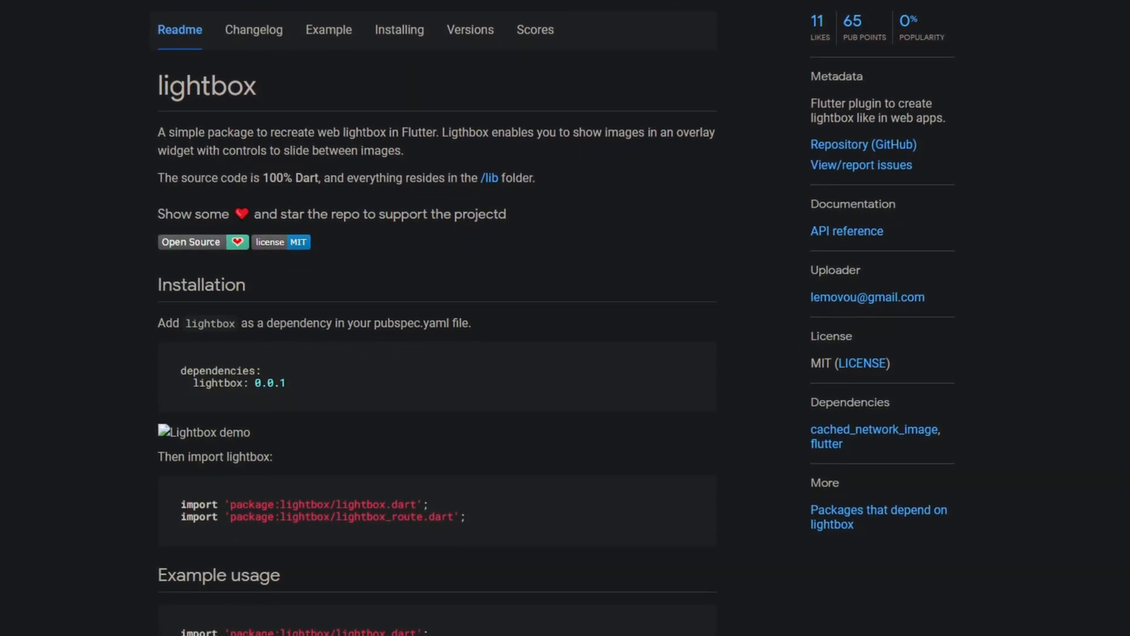
scroll("down", 3)
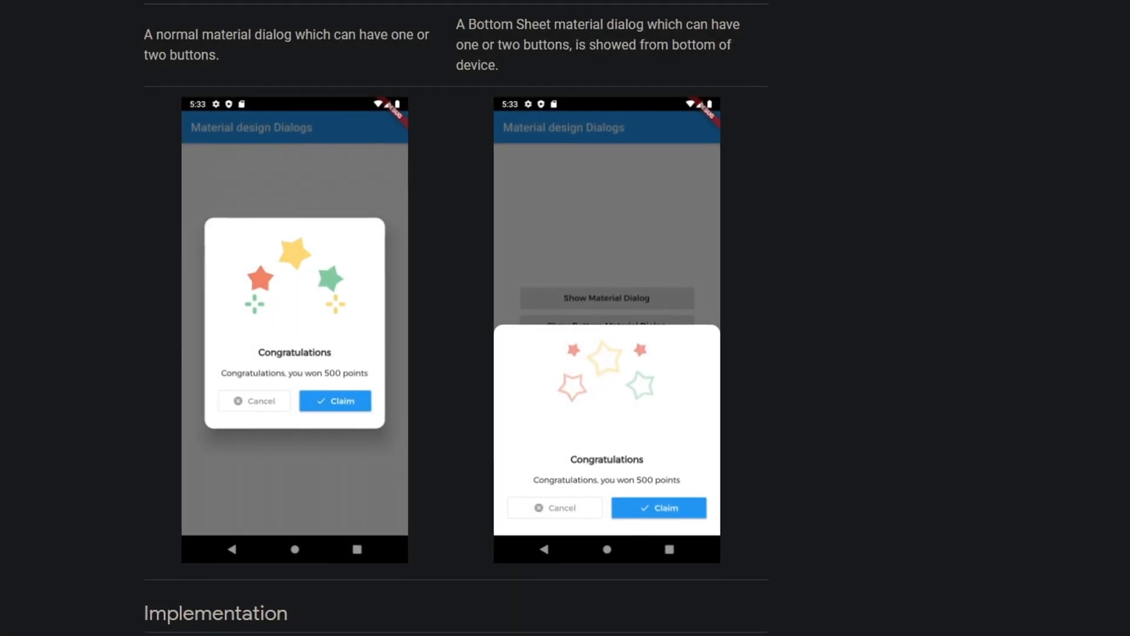
Browse the material_dialogs 0.0.4 GIF demos and dialog previews, returning to the readme top
scroll("down", 3)
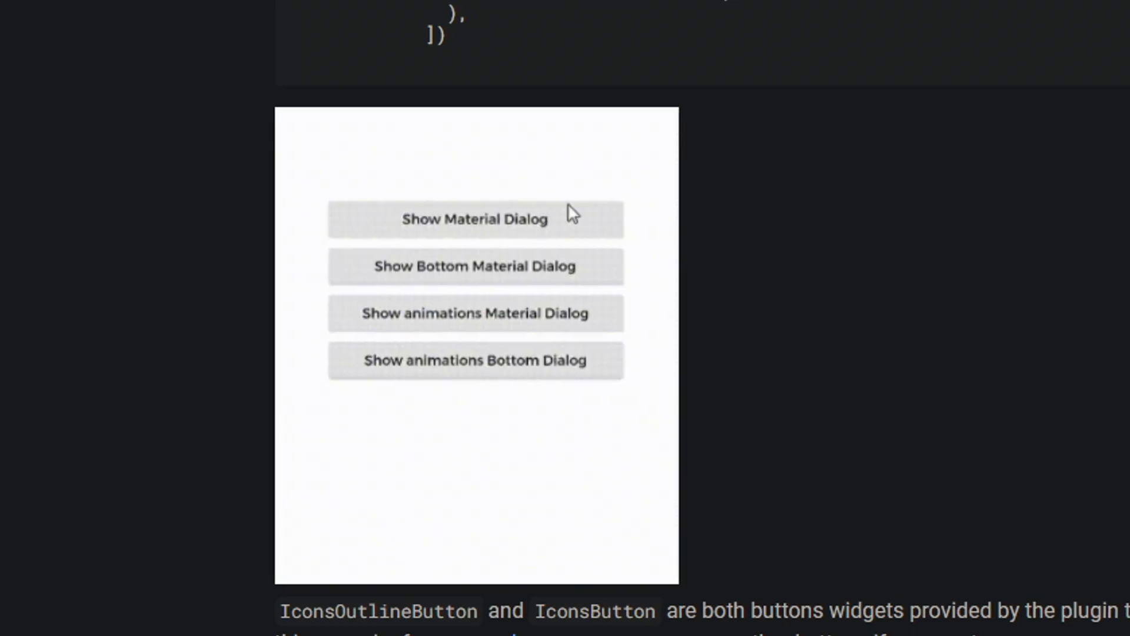
left_click(474, 219)
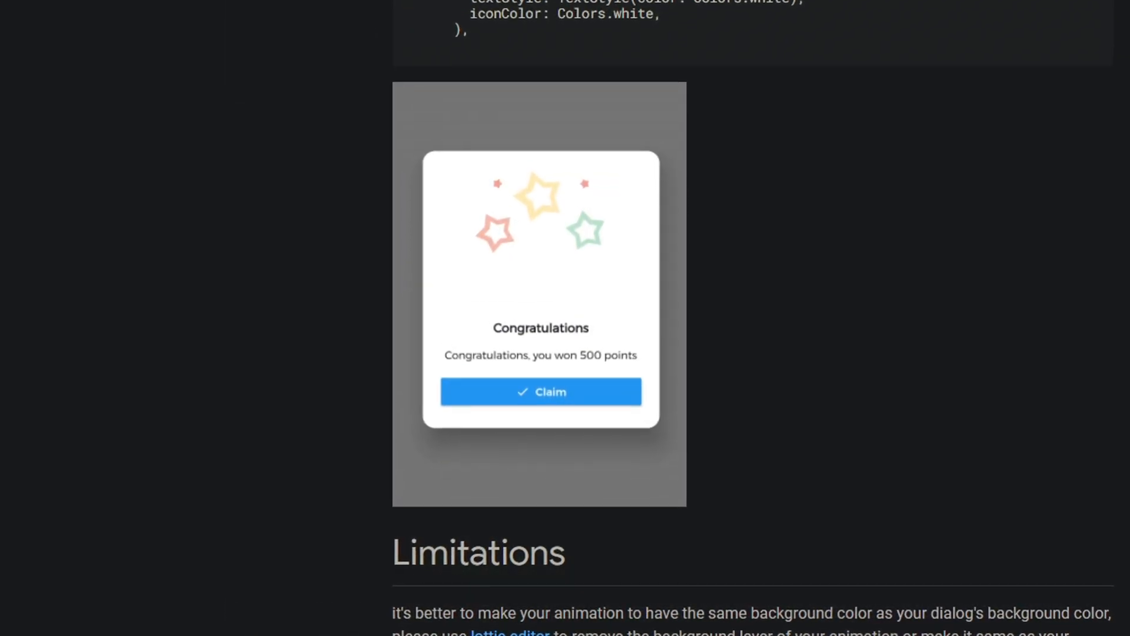
scroll("up", 3)
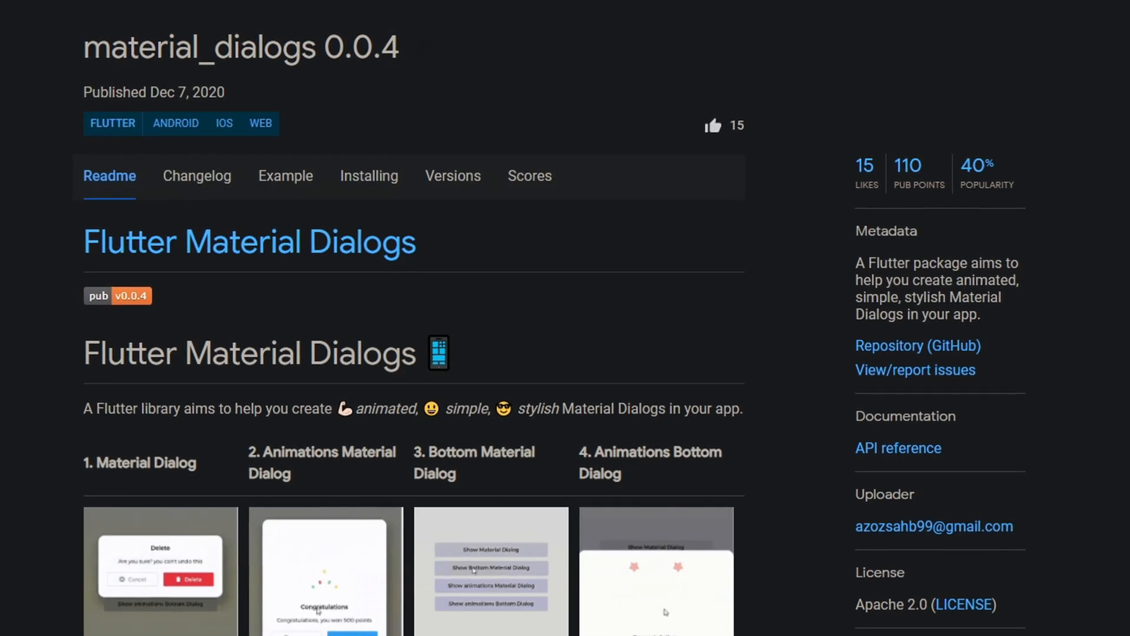
scroll("down", 3)
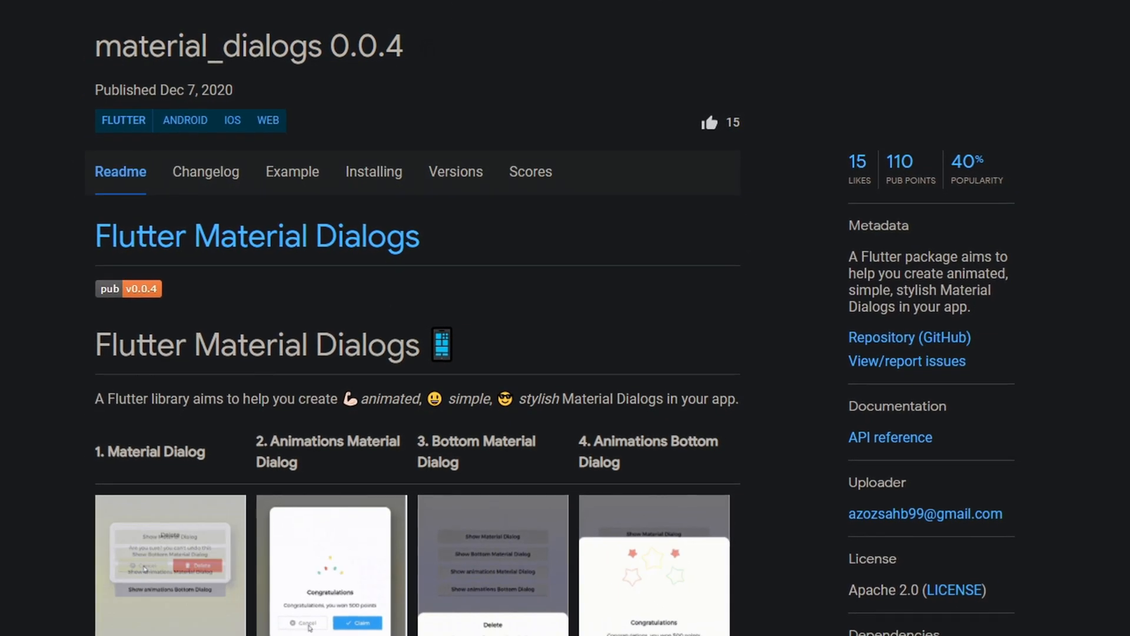
scroll("down", 3)
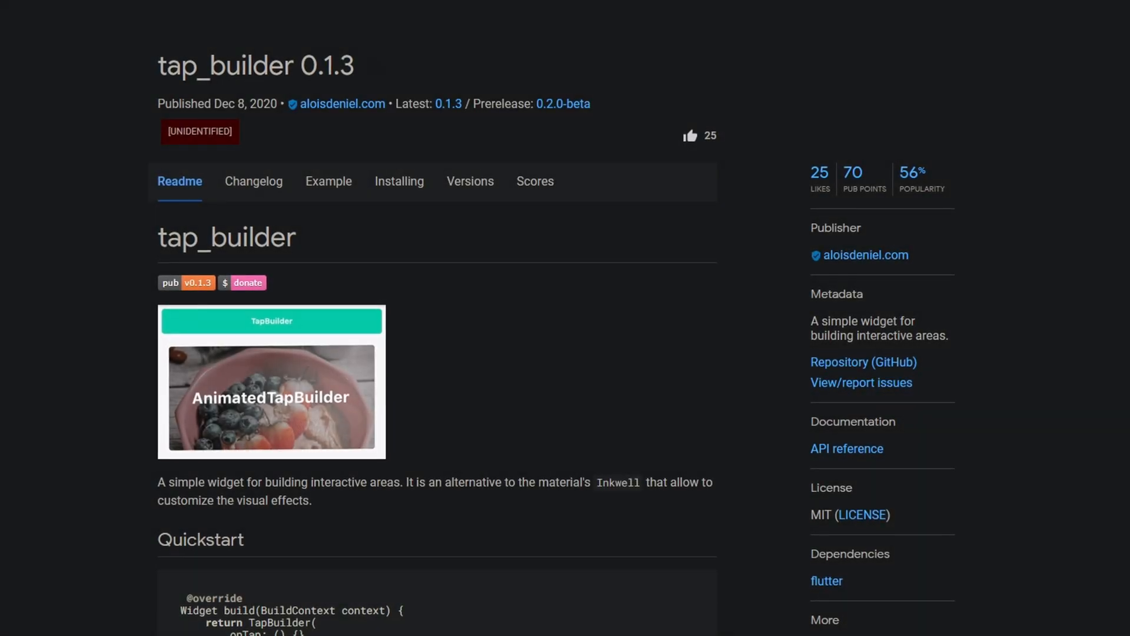
scroll("down", 3)
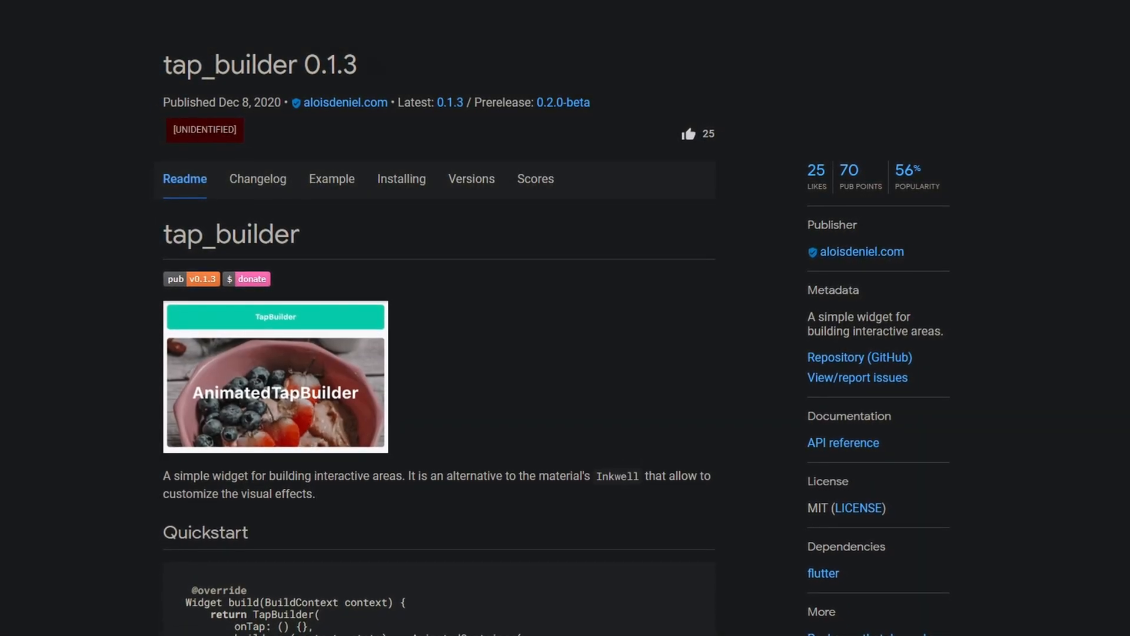
scroll("down", 3)
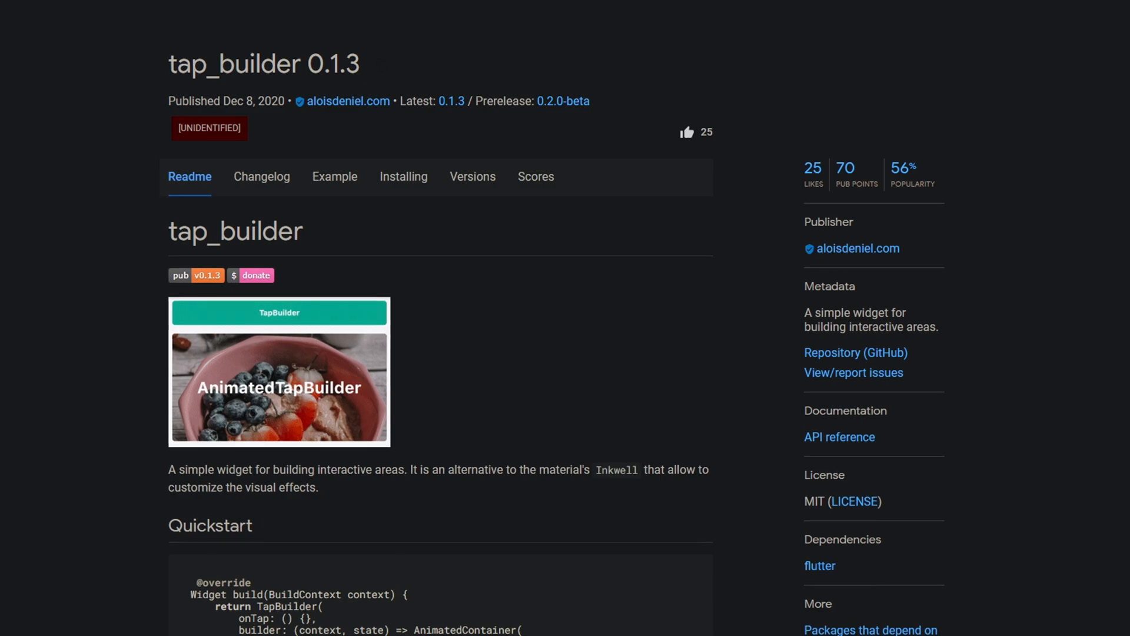
scroll("down", 3)
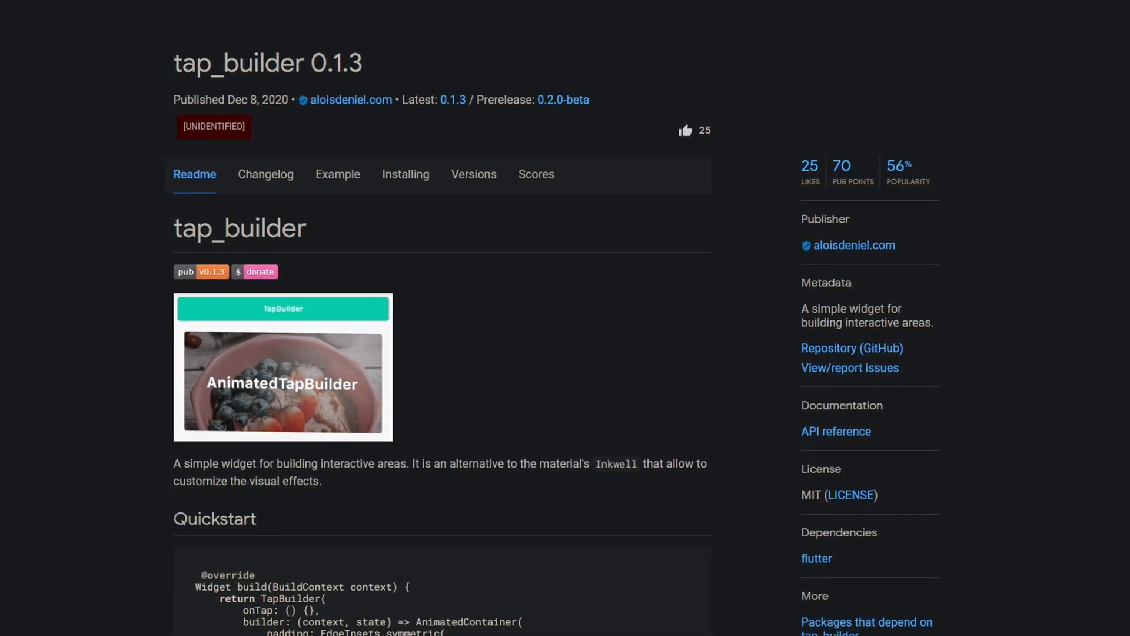
scroll("down", 3)
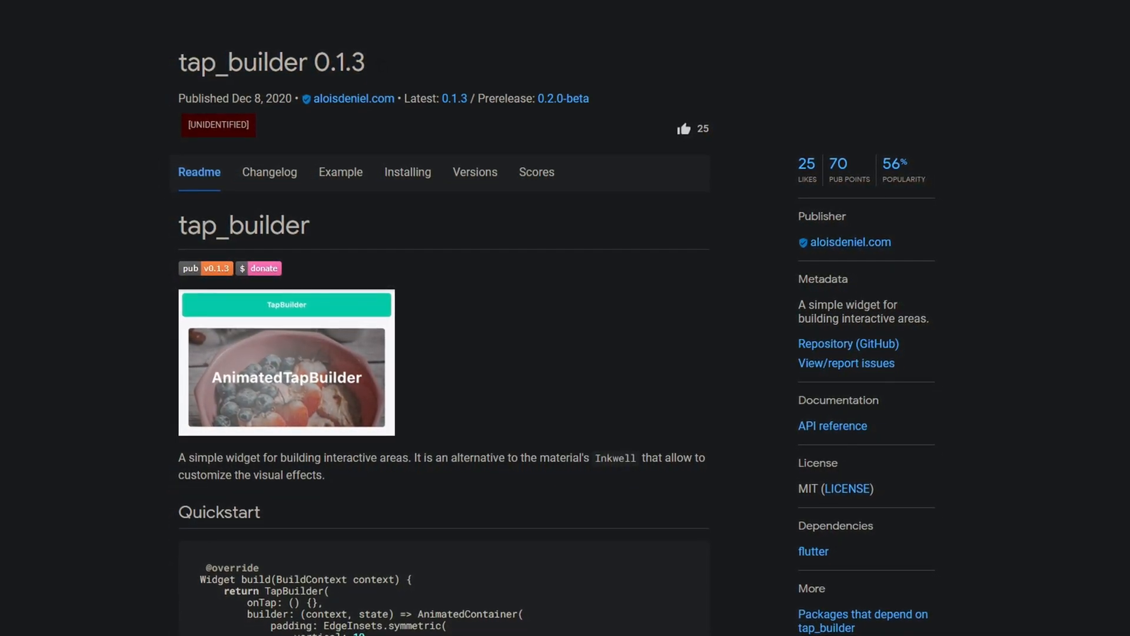
scroll("down", 3)
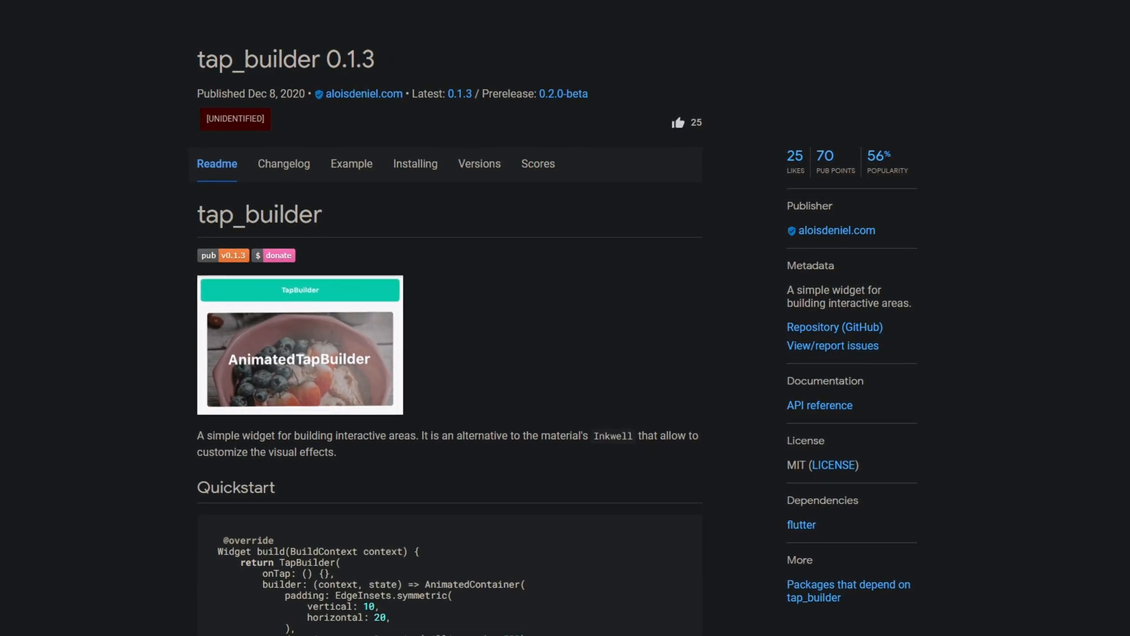
scroll("down", 3)
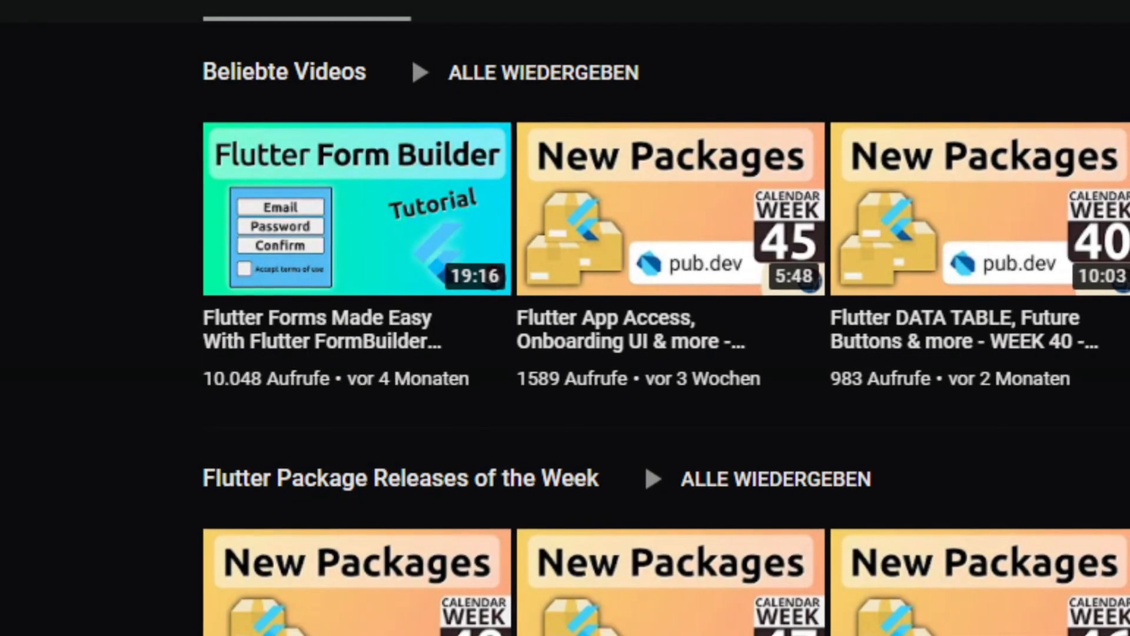
Scroll the SyntacOps channel Home to the Beliebte Videos and Flutter Package Releases of the Week rows
scroll("down", 3)
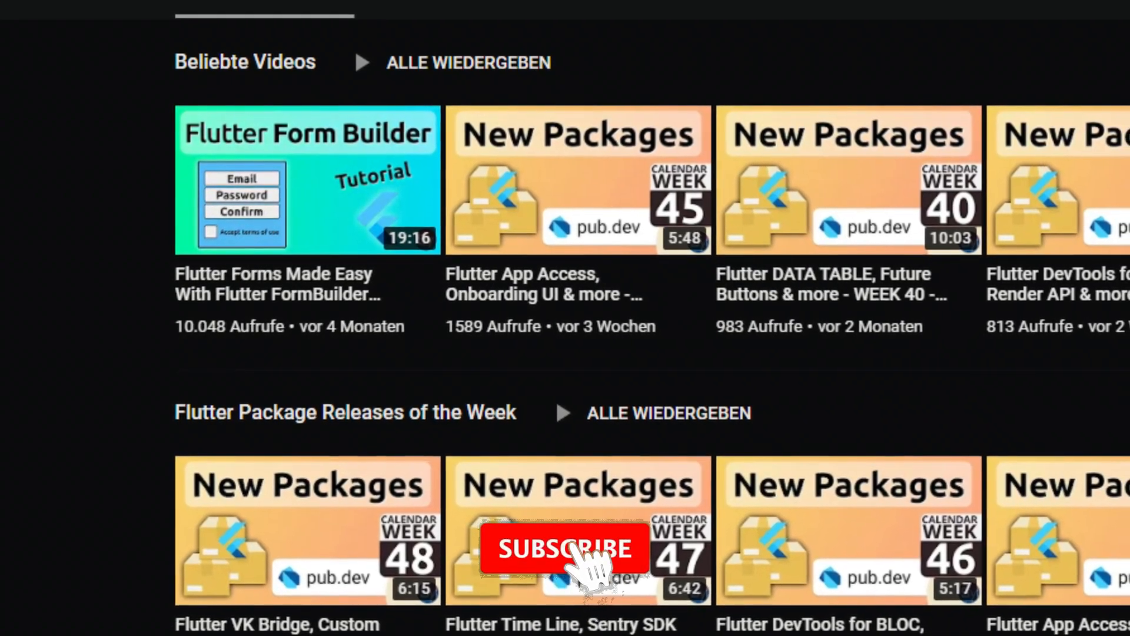
left_click(564, 548)
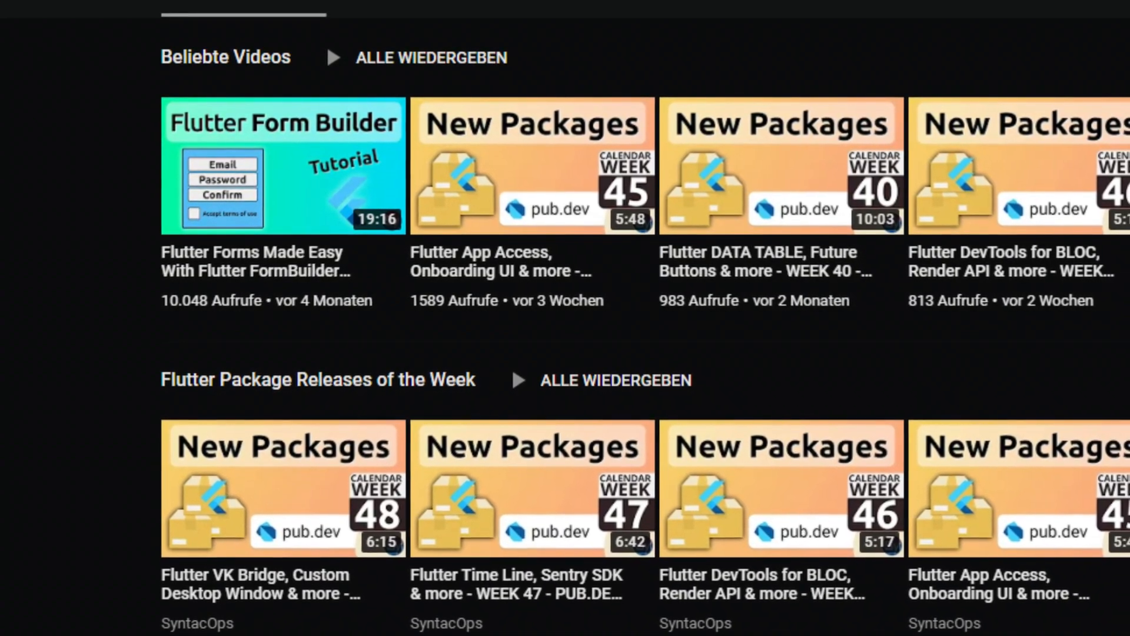
scroll("down", 3)
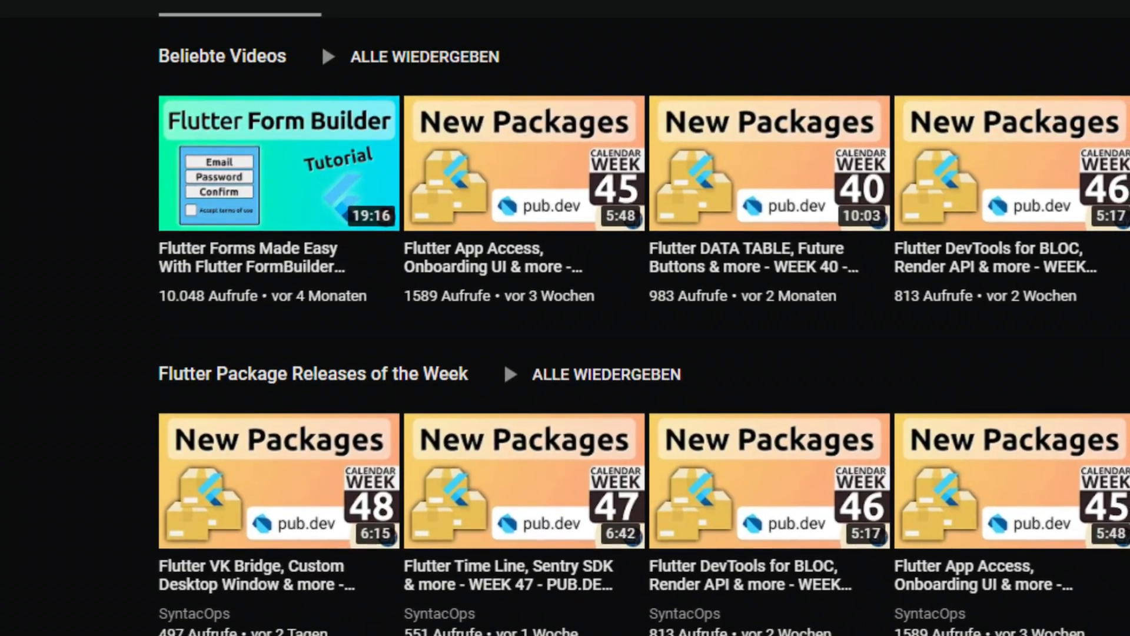